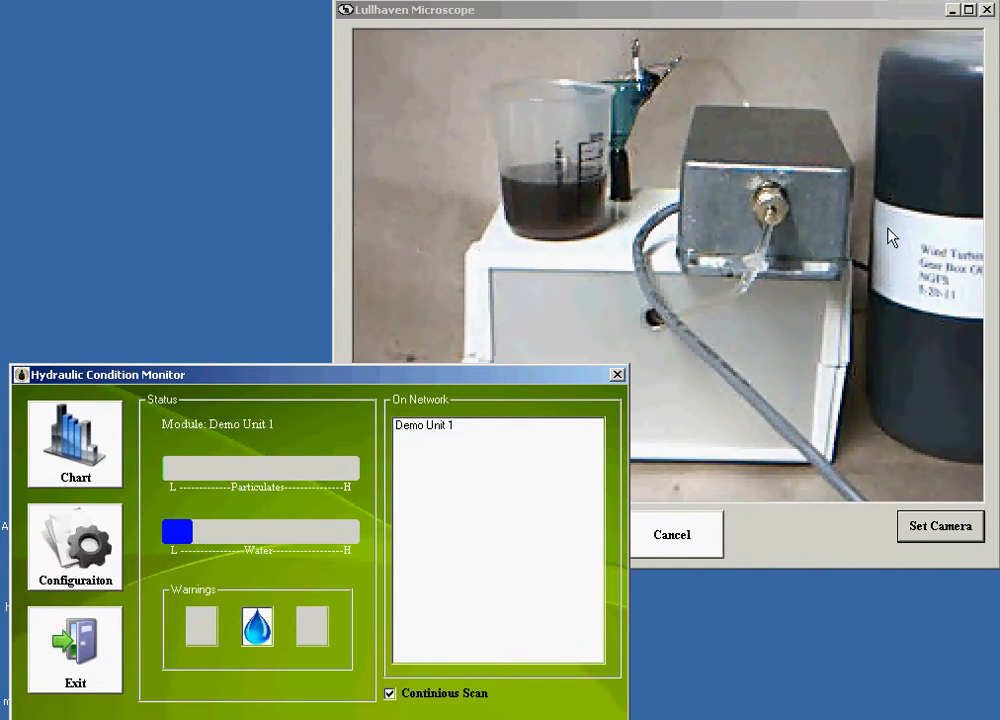
mouse_move(900, 157)
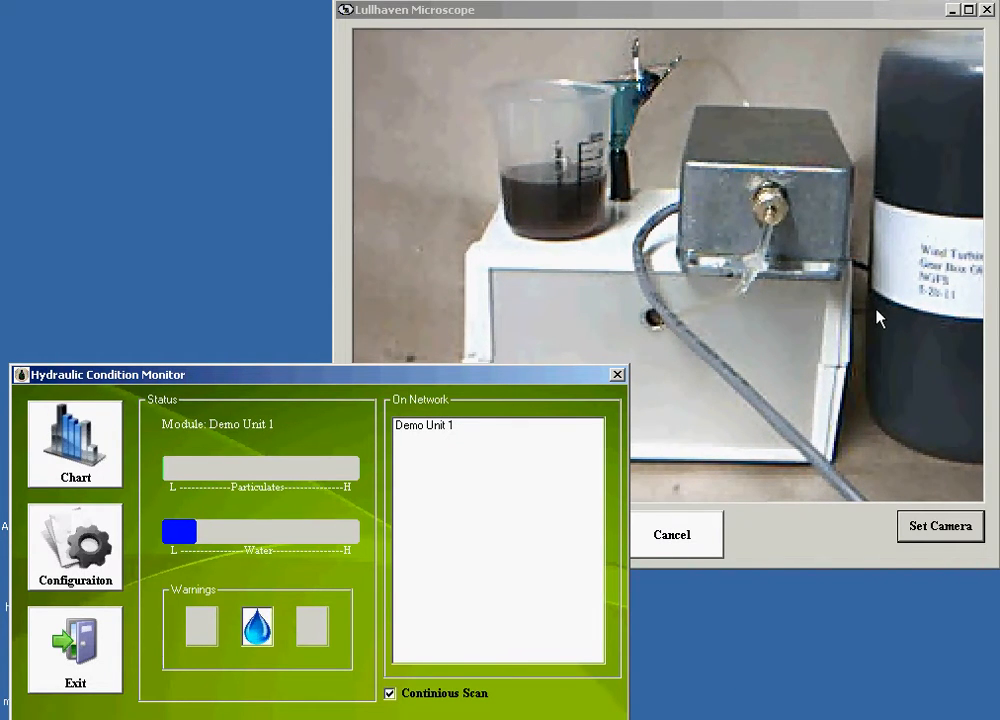
mouse_move(620, 158)
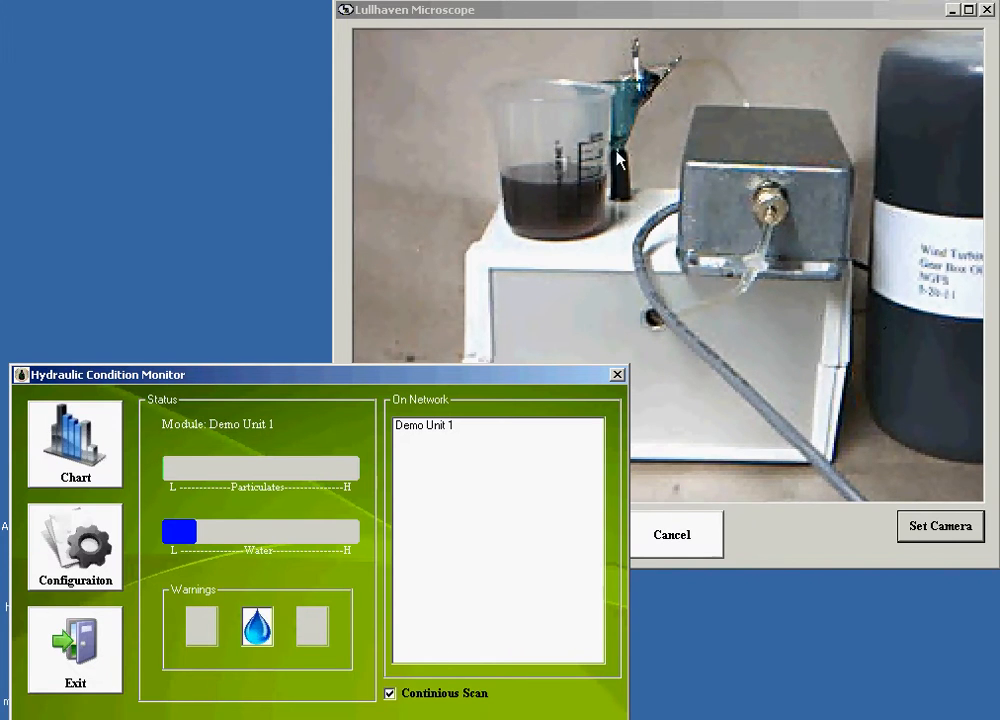